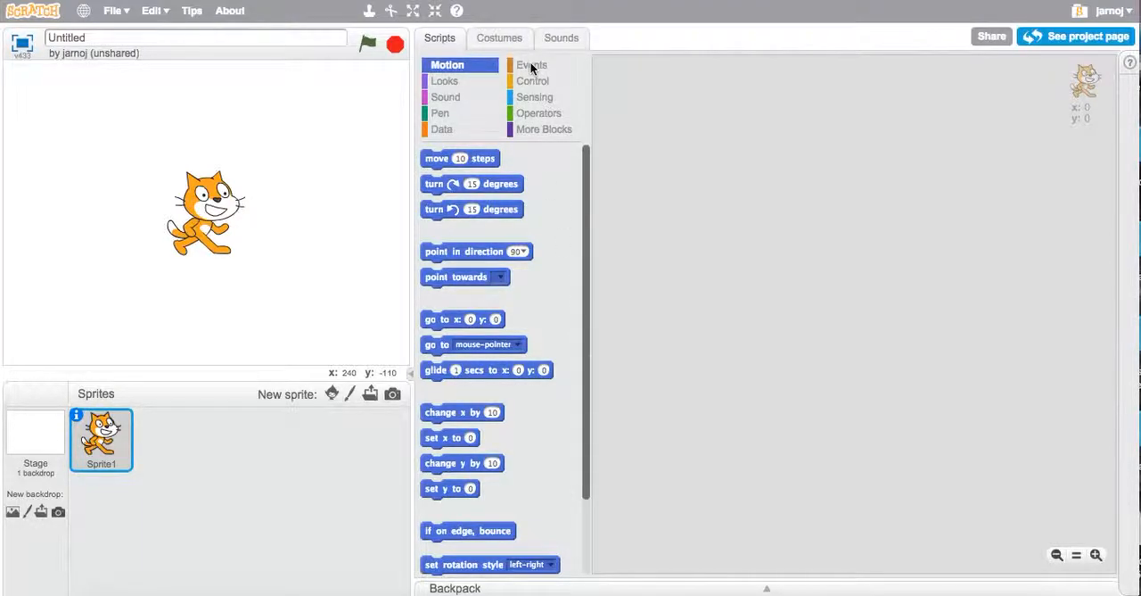
Step: Begin the script with a 'when green flag clicked' trigger followed by a pen 'clear' block
left_click(532, 64)
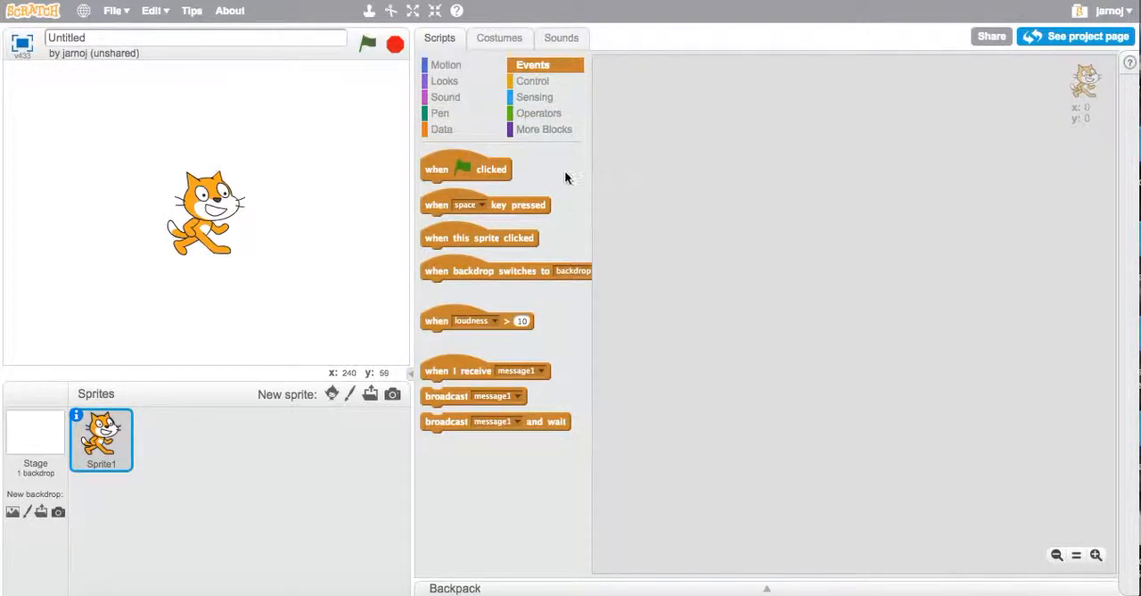
left_click_drag(465, 167, 781, 80)
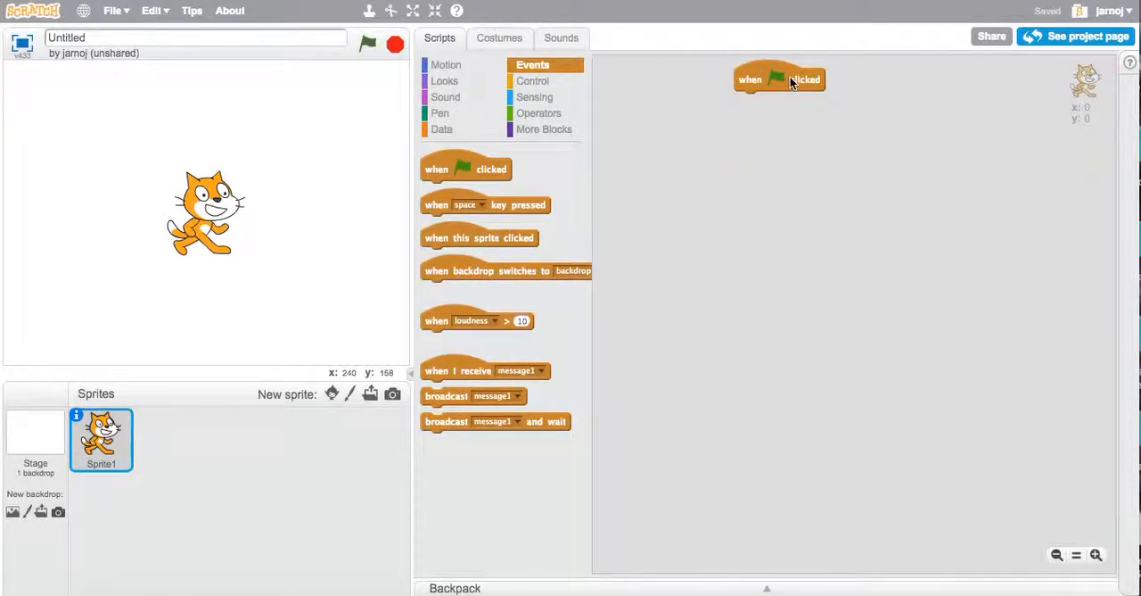
mouse_move(774, 75)
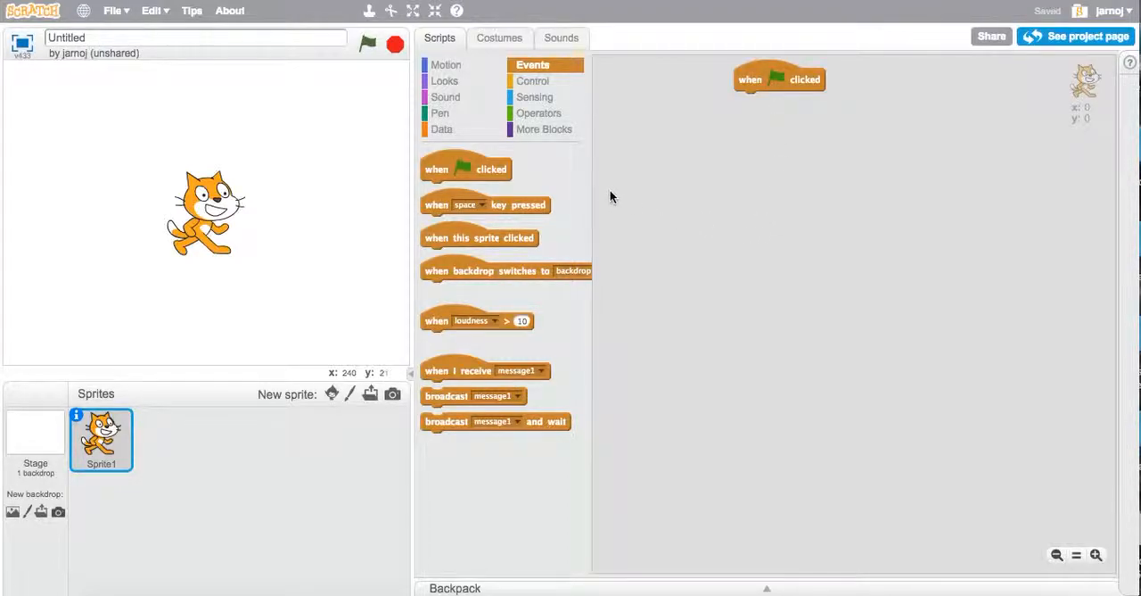
left_click(438, 114)
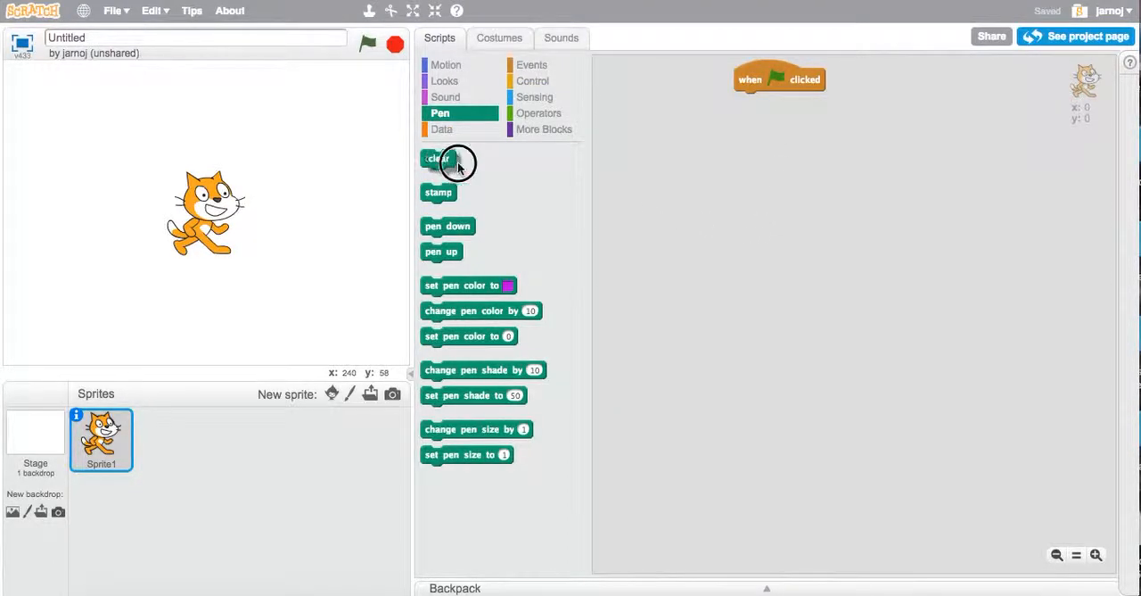
left_click_drag(437, 159, 749, 96)
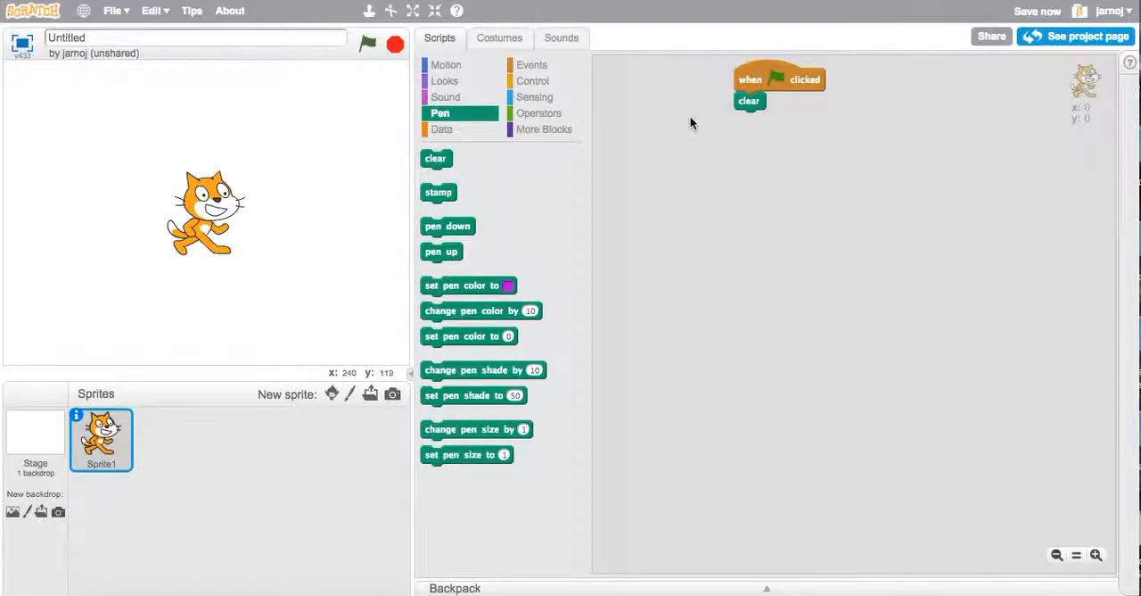
mouse_move(535, 96)
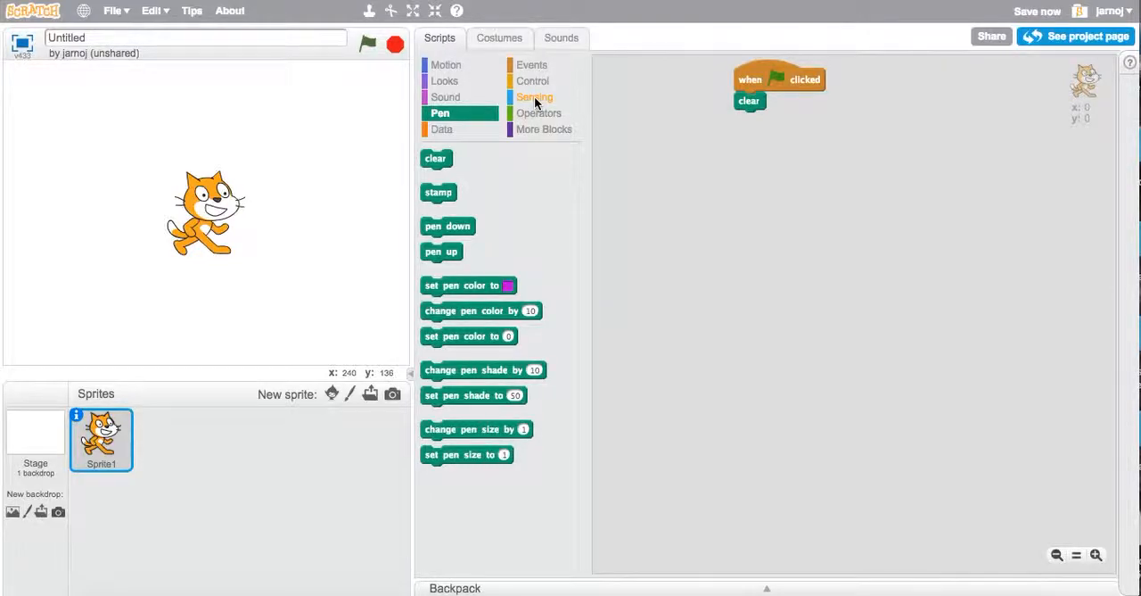
Step: Attach an 'ask What's your name? and wait' block under the clear block
left_click(535, 96)
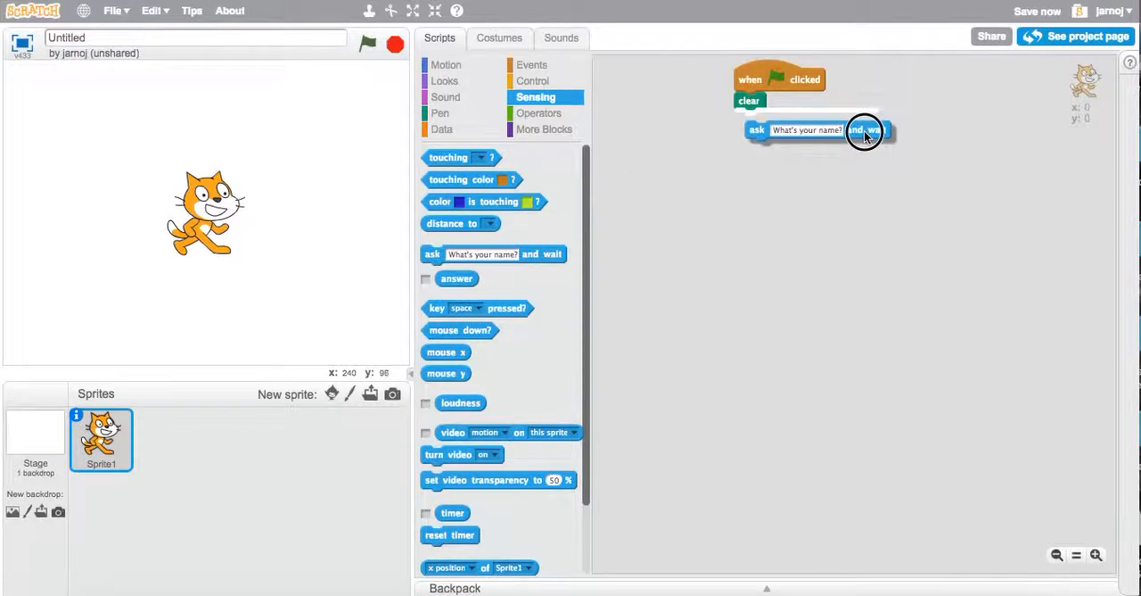
left_click_drag(865, 130, 784, 119)
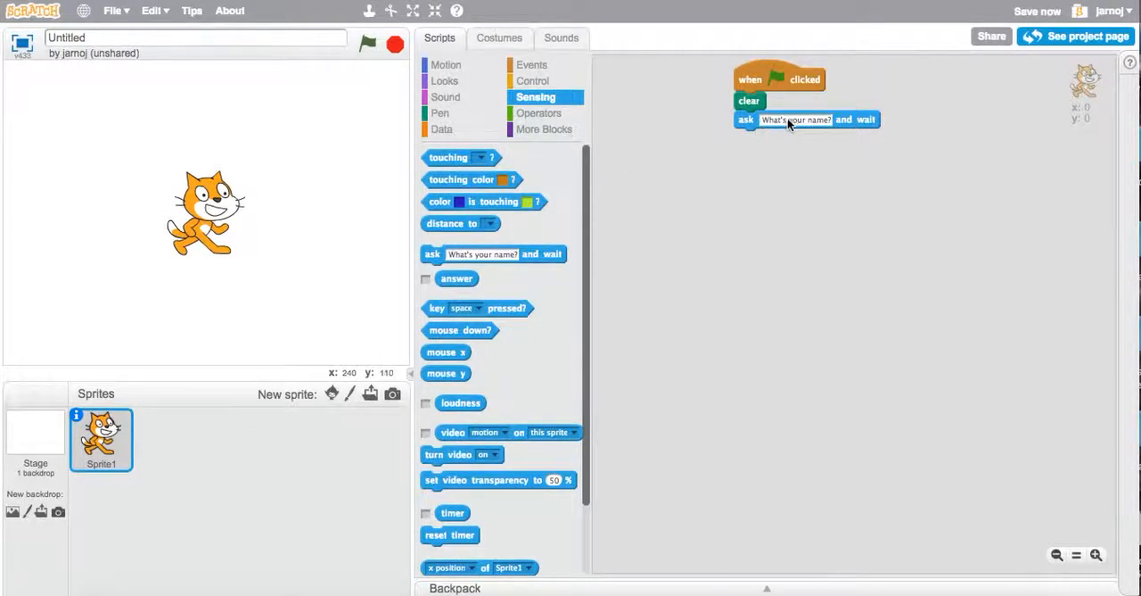
mouse_move(863, 128)
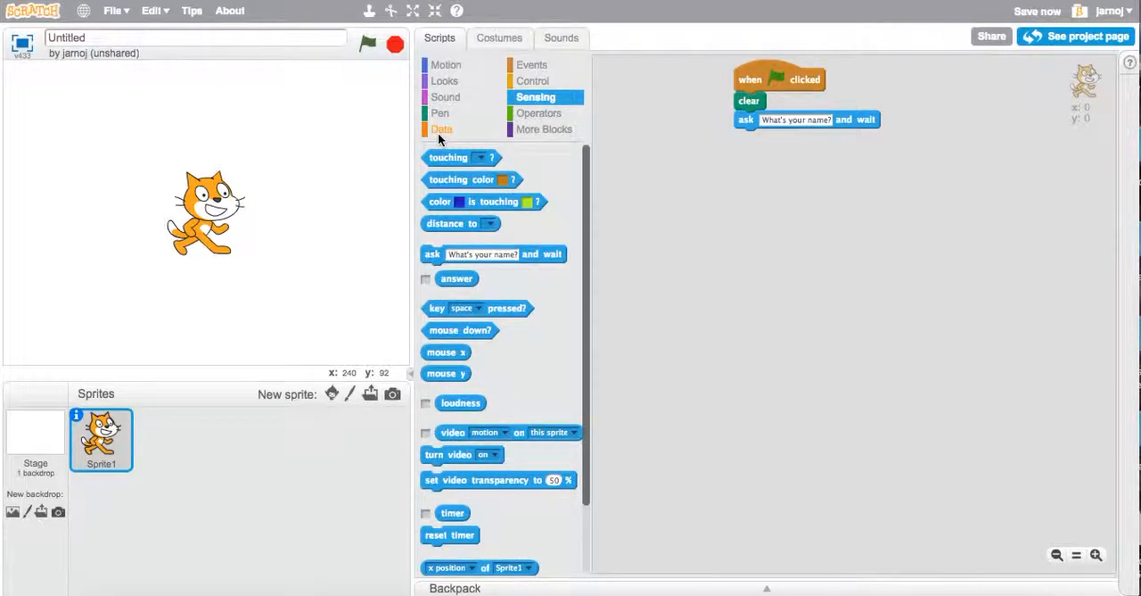
Step: Create a variable called 'name' and hide its readout from the stage
left_click(443, 128)
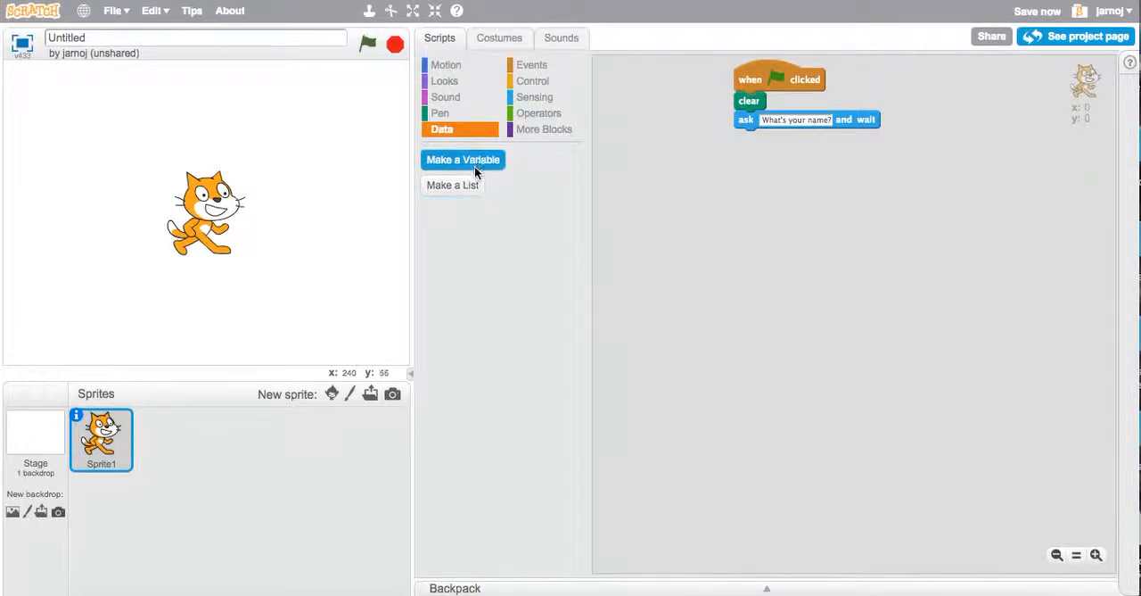
left_click(464, 159)
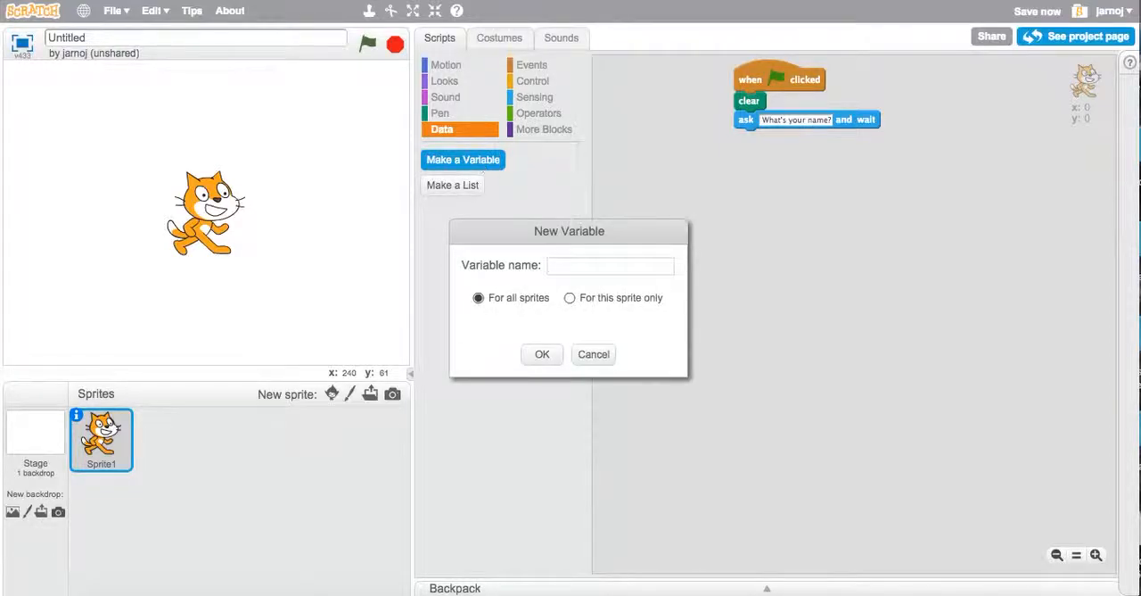
left_click(542, 353)
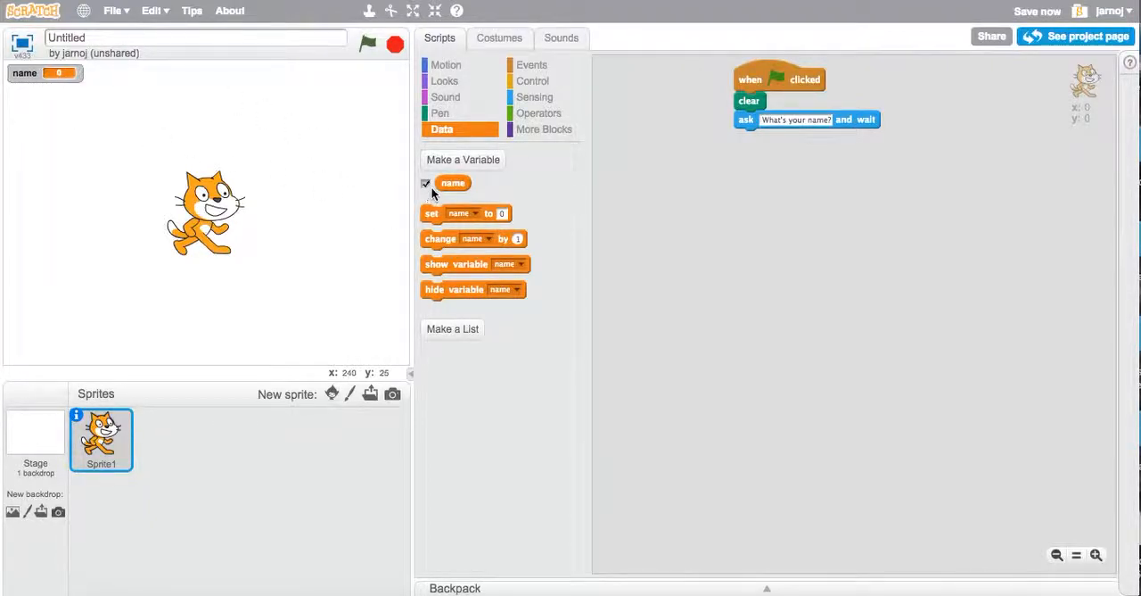
left_click(424, 182)
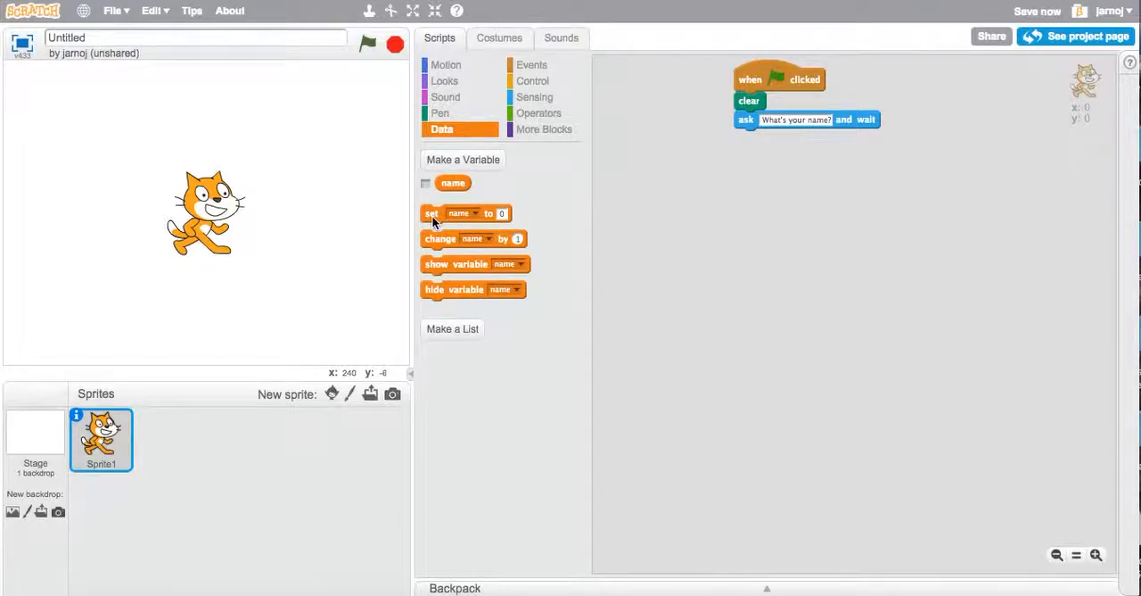
Step: Attach 'set name to answer' under the ask block
left_click_drag(432, 214, 777, 137)
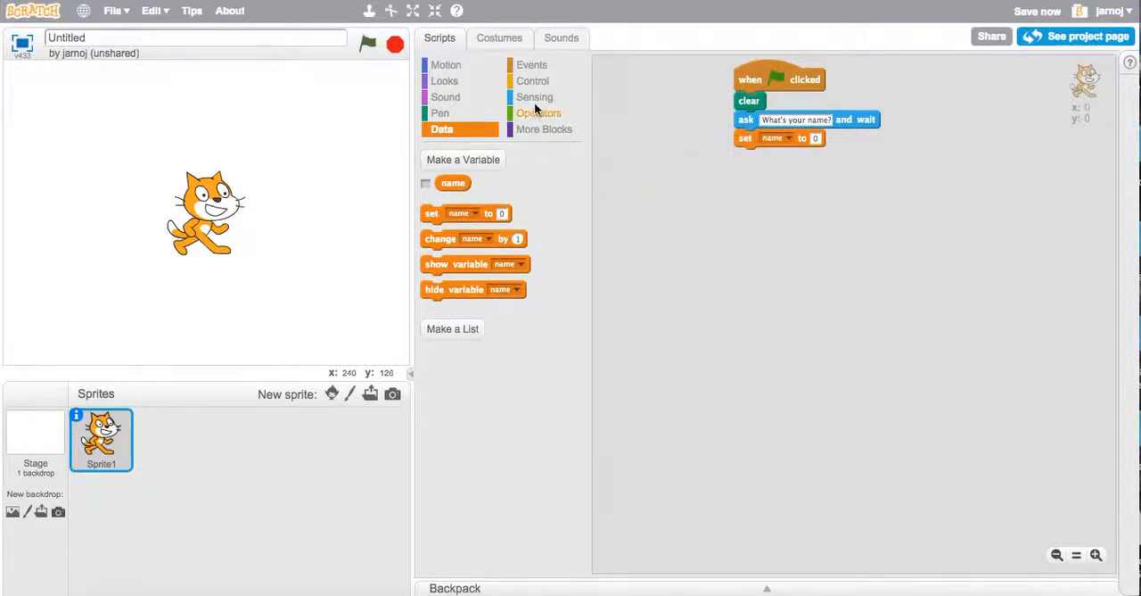
left_click(535, 96)
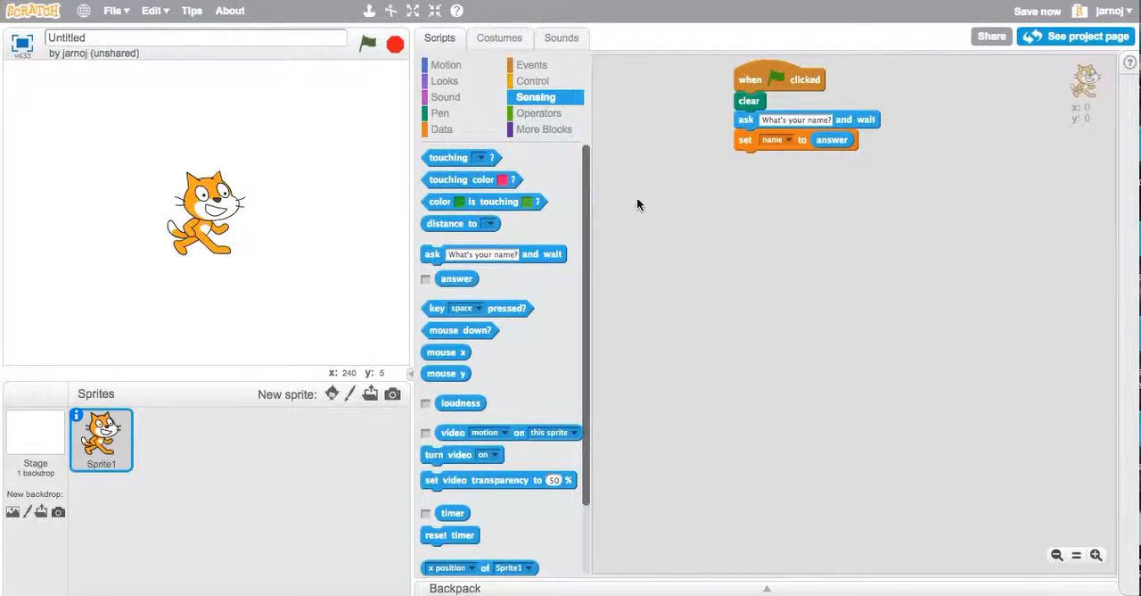
Step: Add 'say (join hello, name) for 2 secs' after the set block
left_click(446, 82)
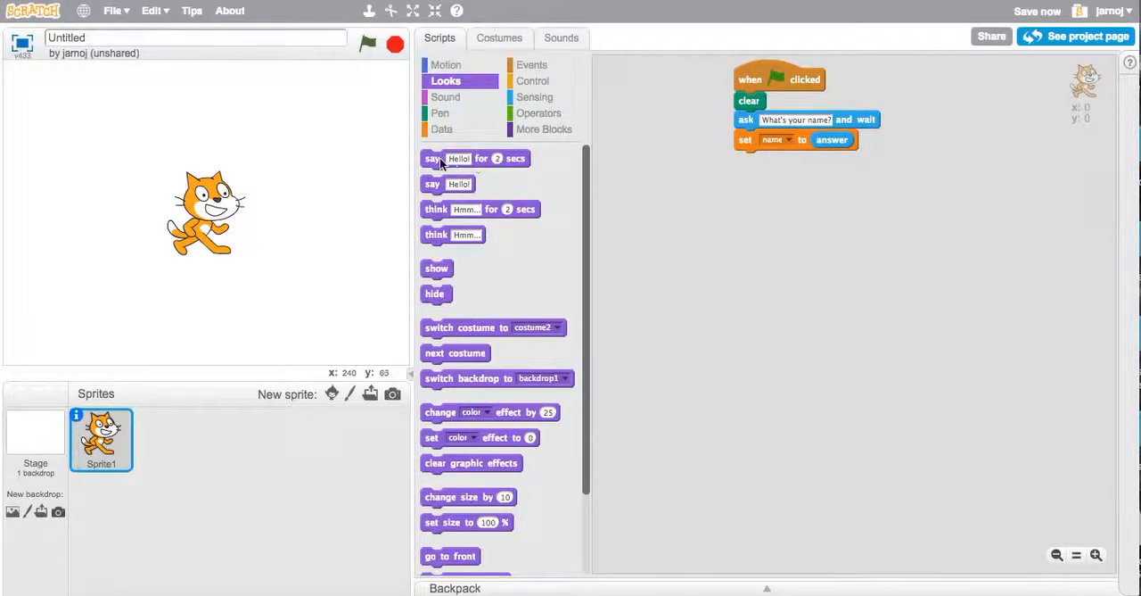
left_click_drag(474, 157, 776, 154)
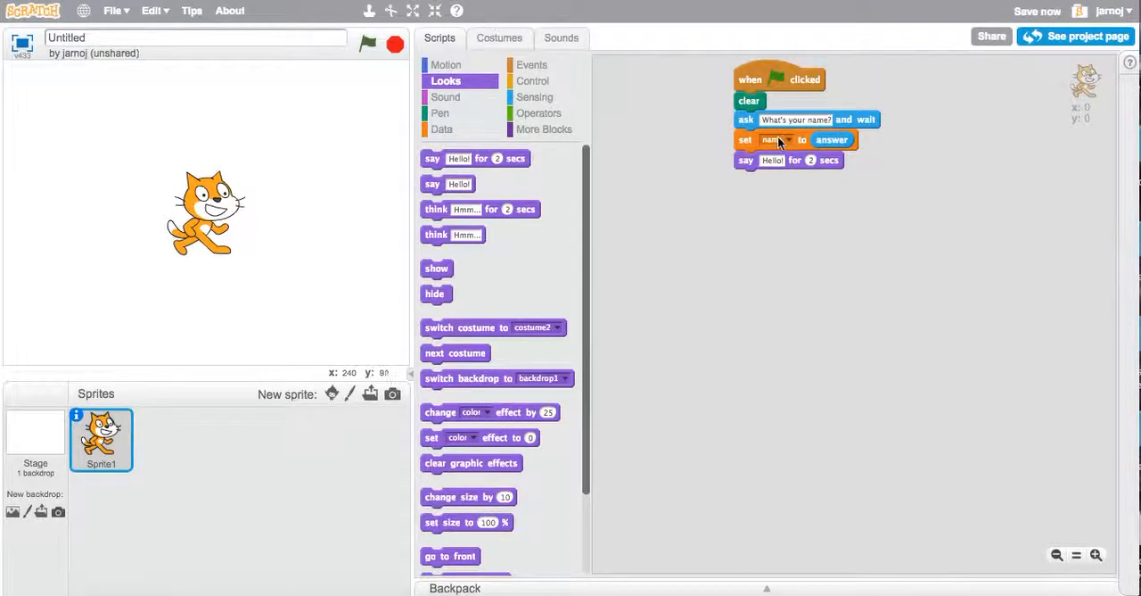
left_click(539, 112)
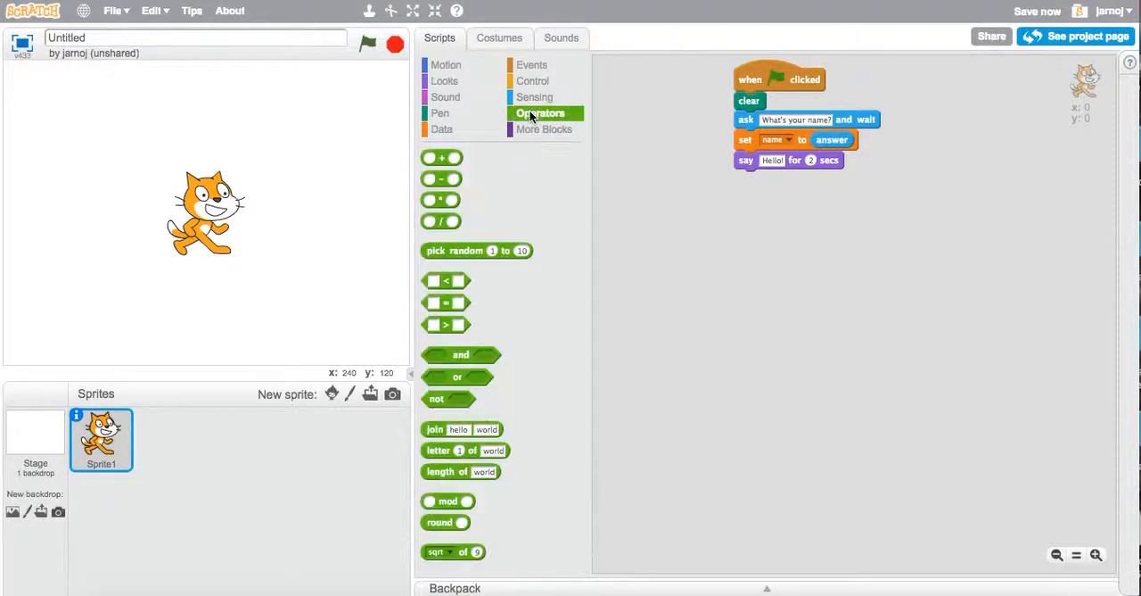
left_click_drag(462, 428, 662, 346)
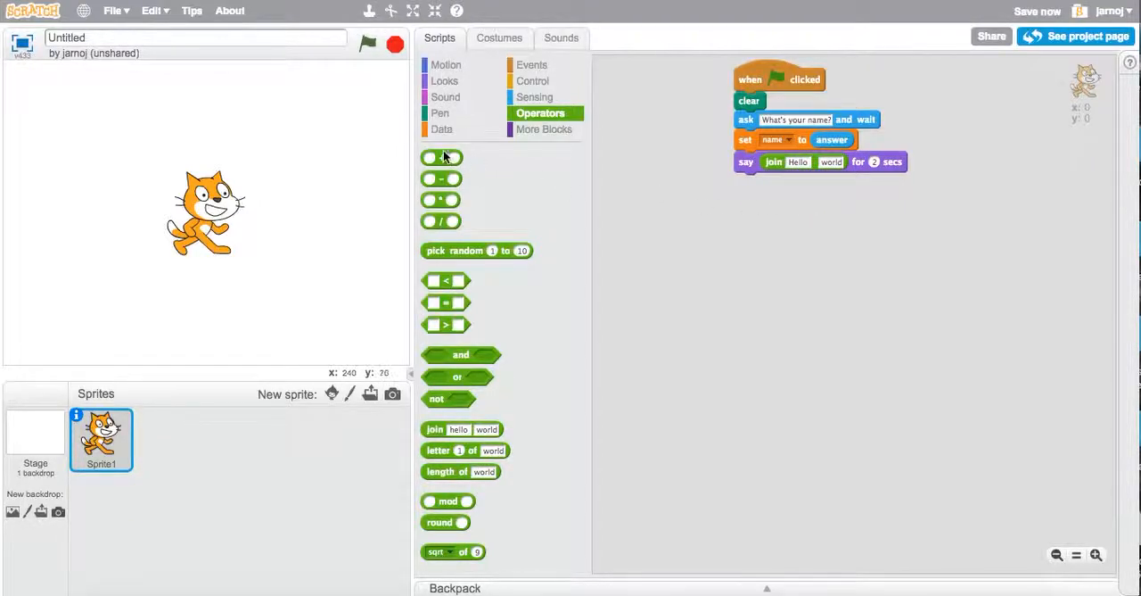
left_click(442, 128)
type("3")
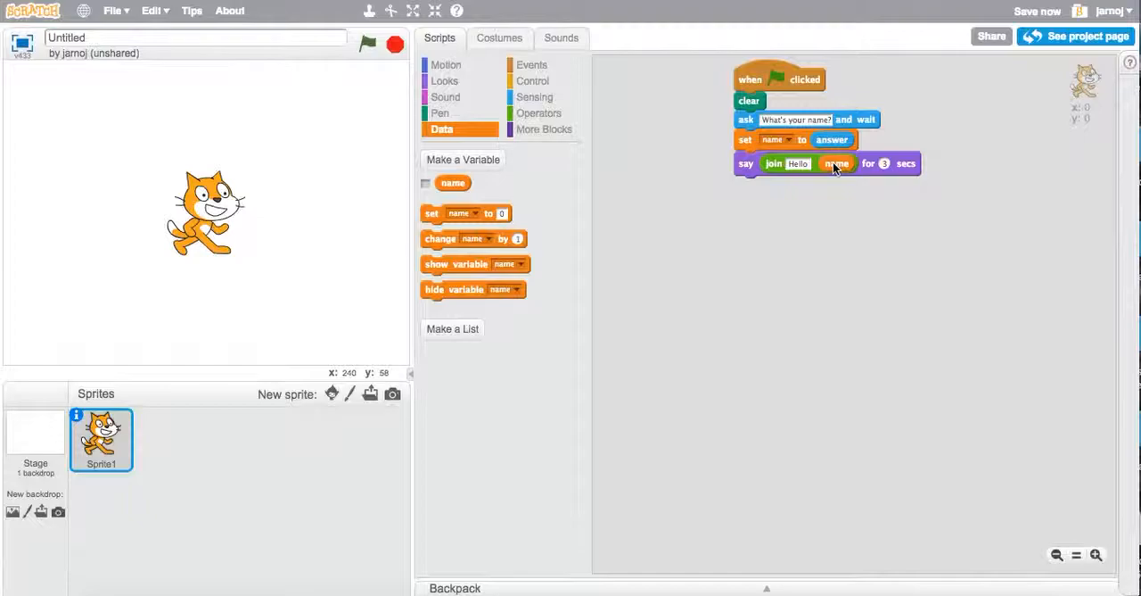
Step: Run the script and answer 'Jonathan' so the cat says Hello Jonathan
left_click(367, 43)
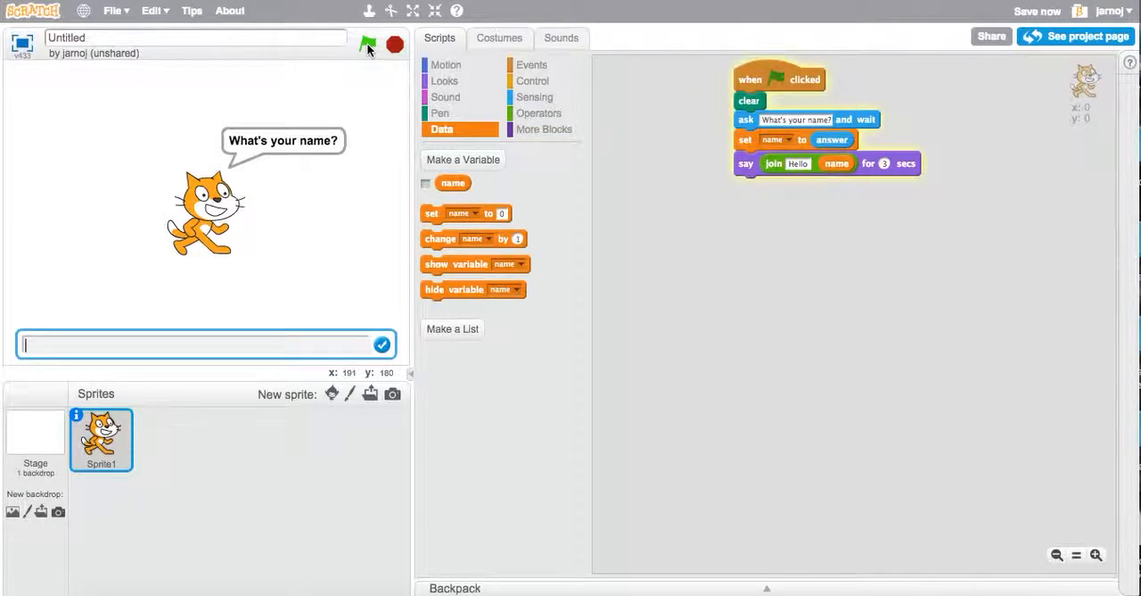
type("Jonathan")
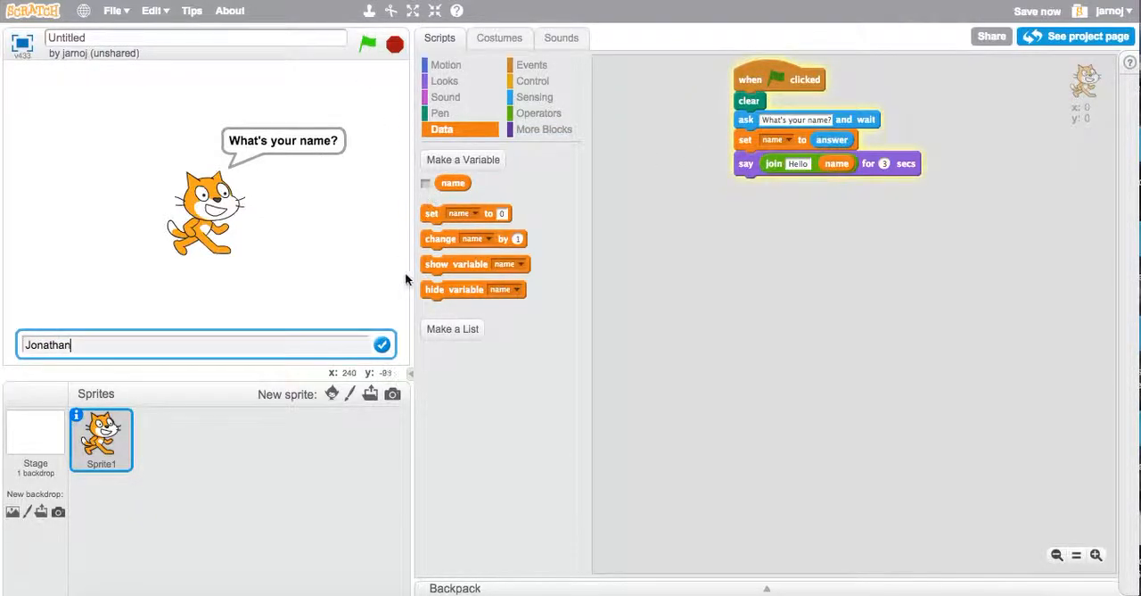
left_click(382, 344)
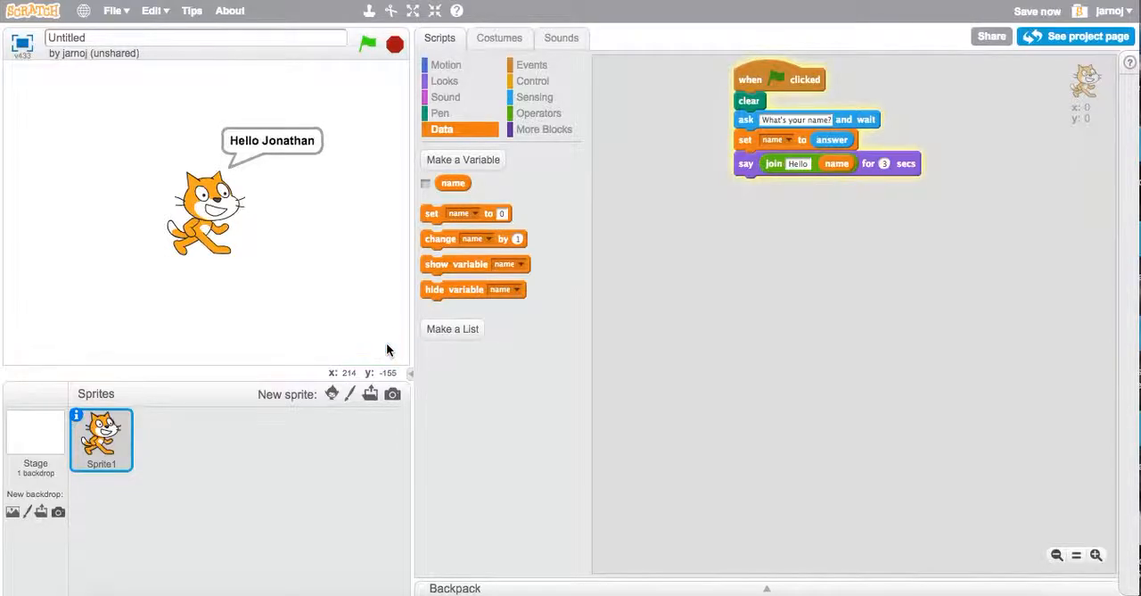
mouse_move(695, 278)
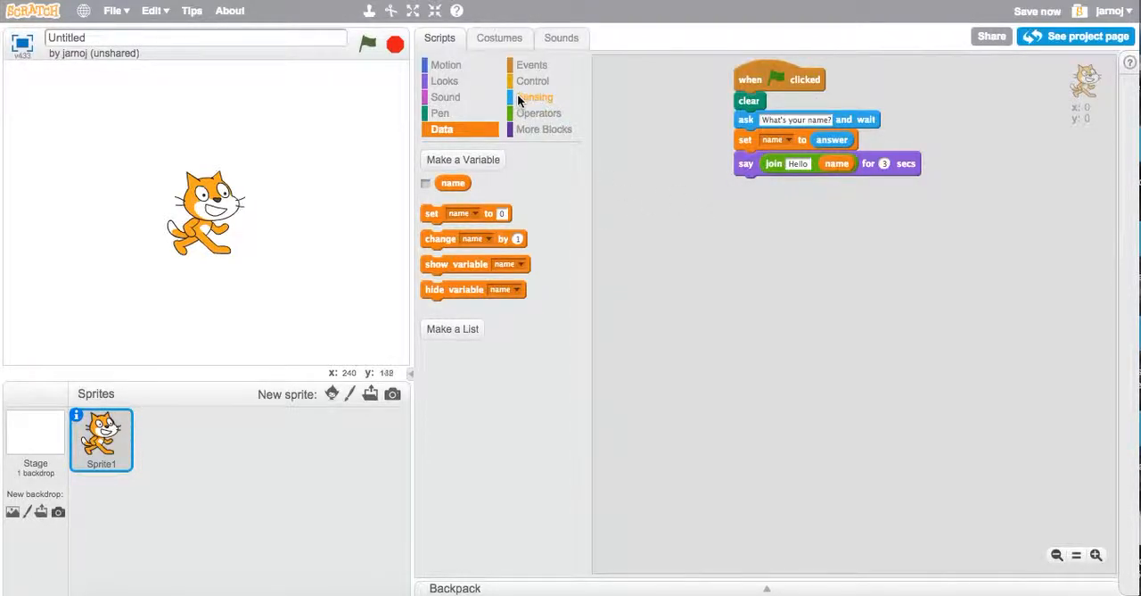
Step: Add 'ask What's your age?' then create an 'age' variable set to the answer
left_click(535, 96)
type("What's your age?")
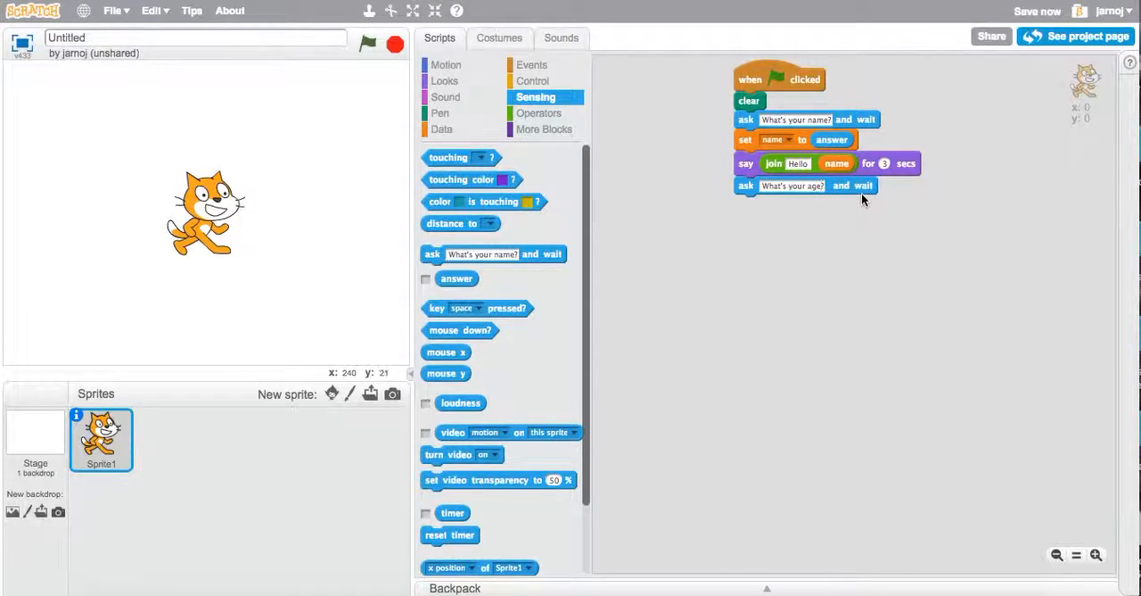
left_click(441, 128)
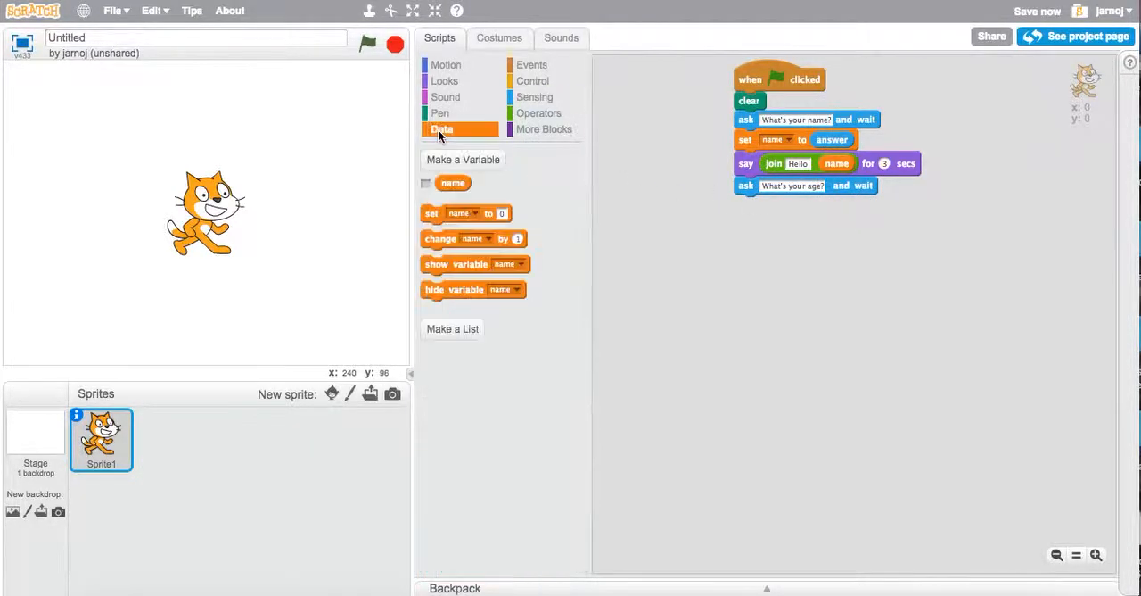
left_click(464, 159)
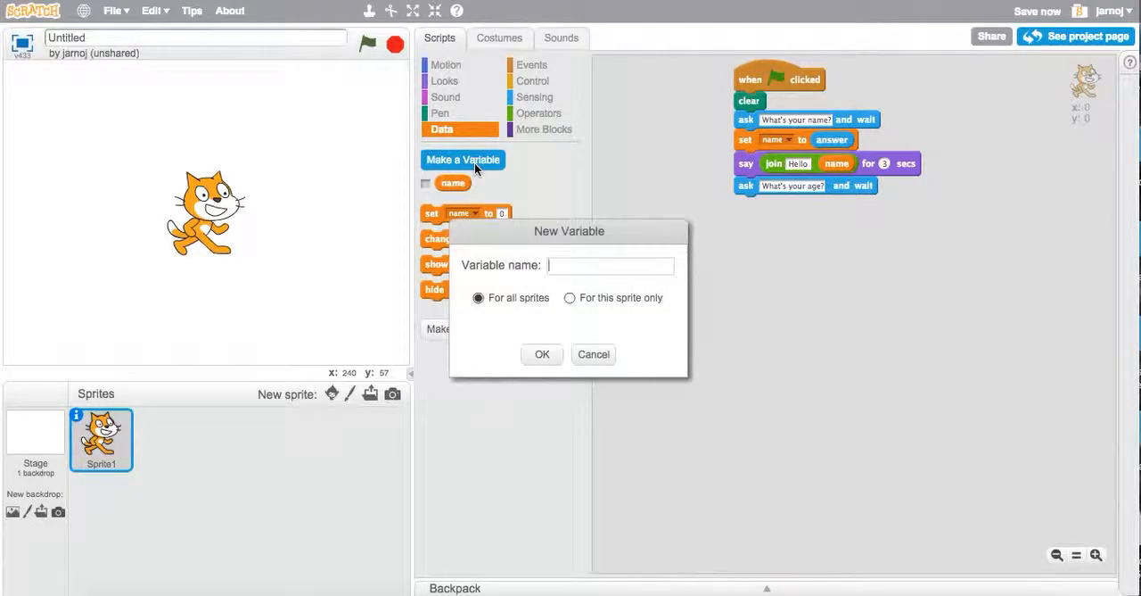
type("age")
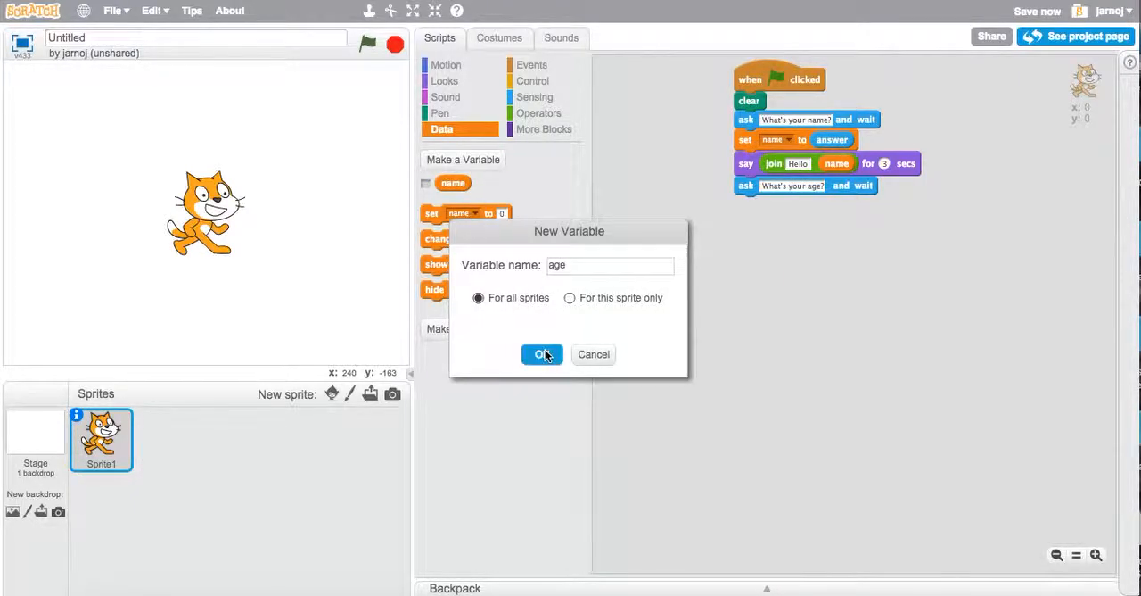
left_click(543, 353)
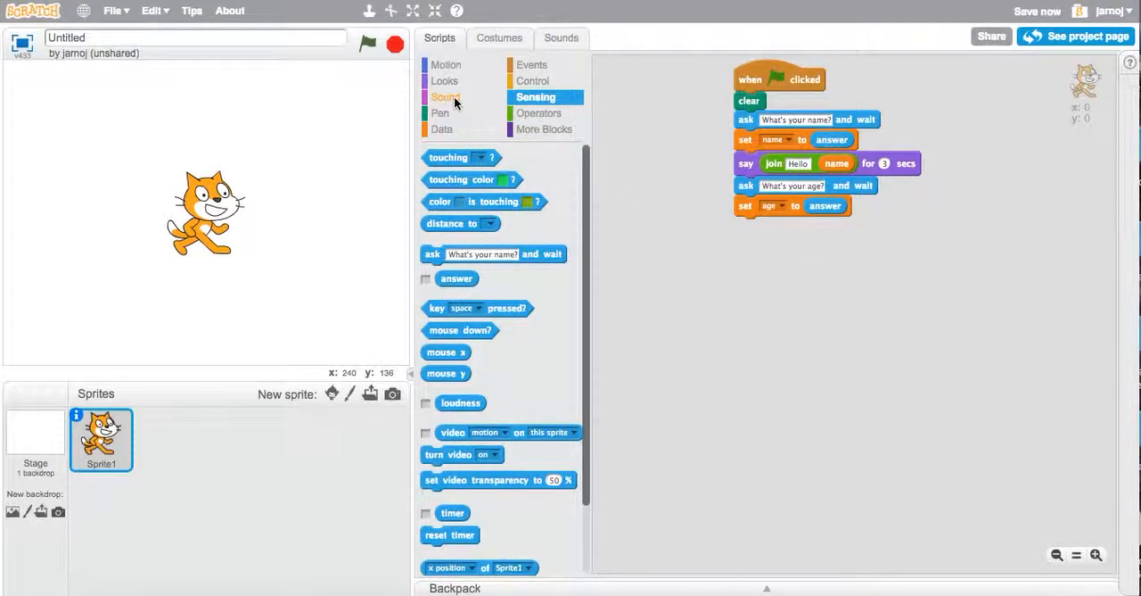
Step: Append a say block and build a join of 'Wow' with the name variable
left_click(445, 80)
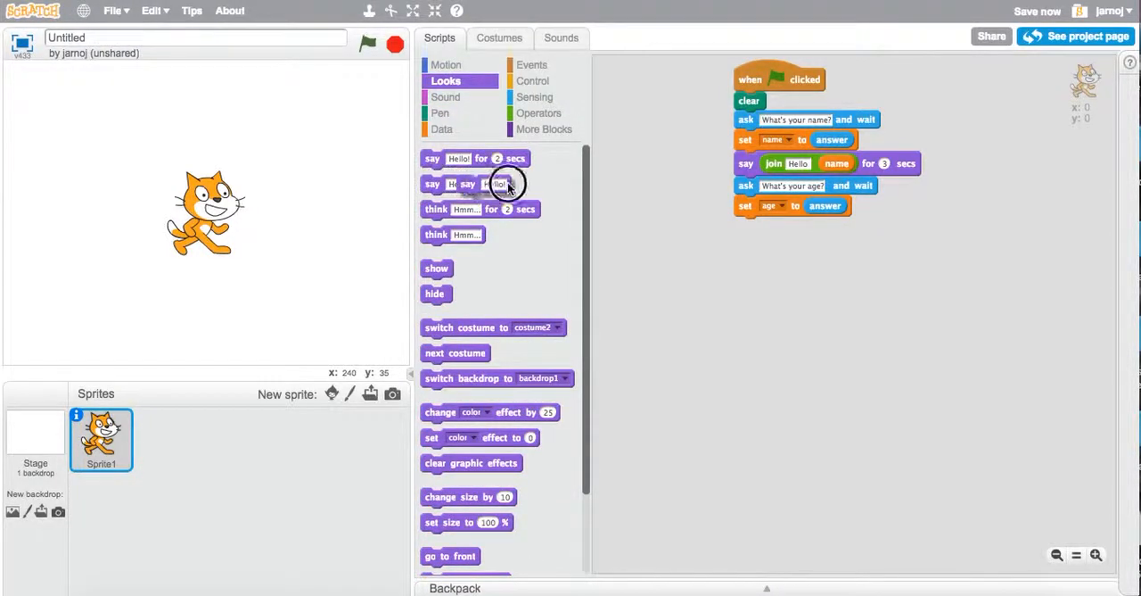
left_click_drag(499, 184, 760, 225)
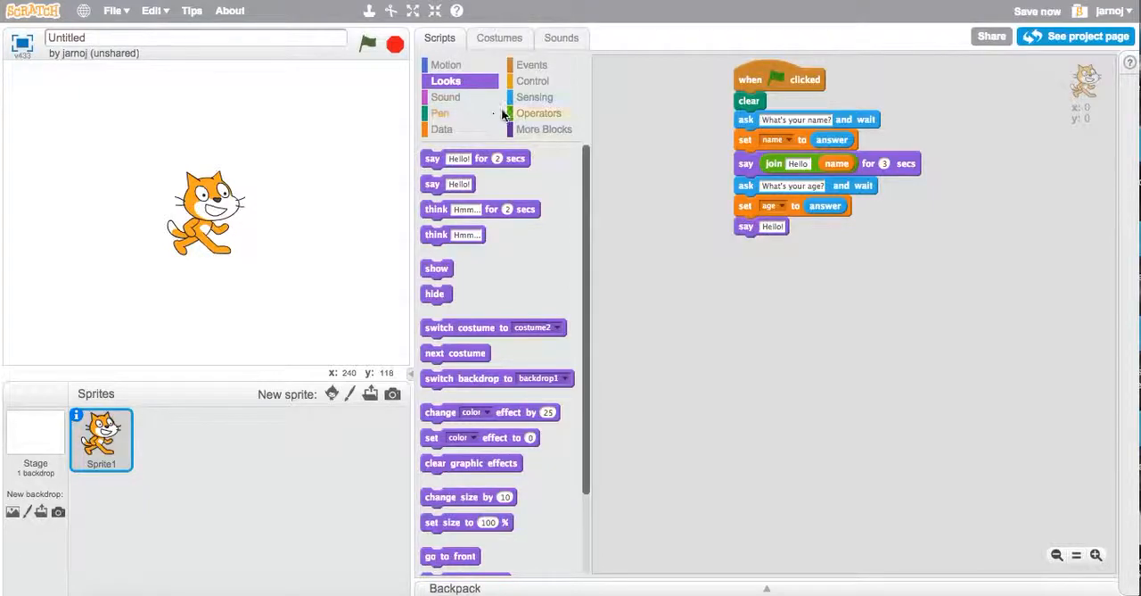
mouse_move(532, 117)
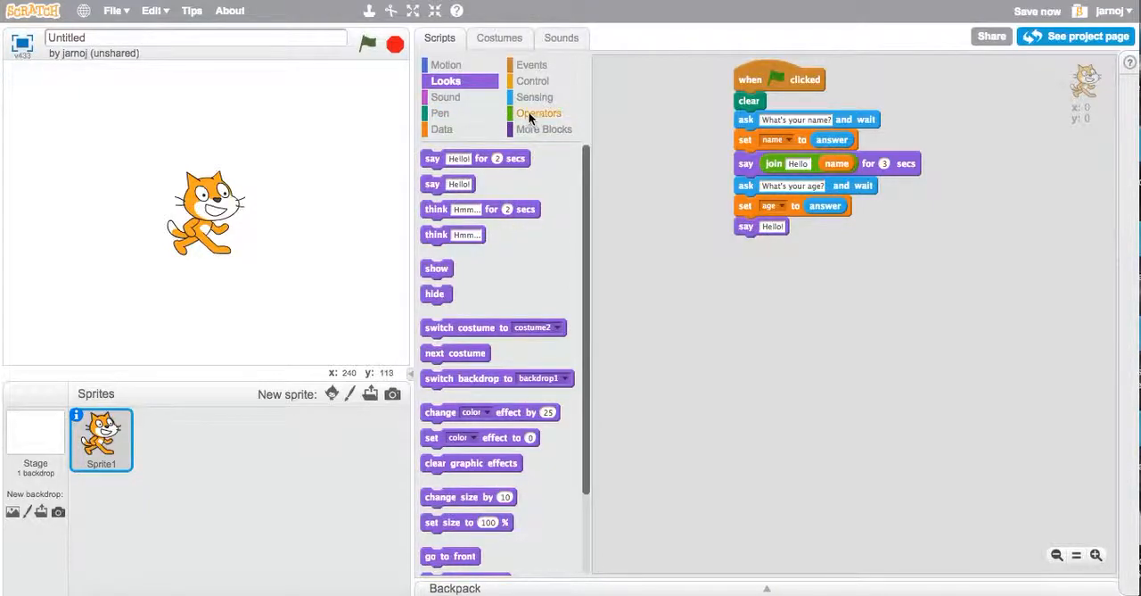
left_click(538, 114)
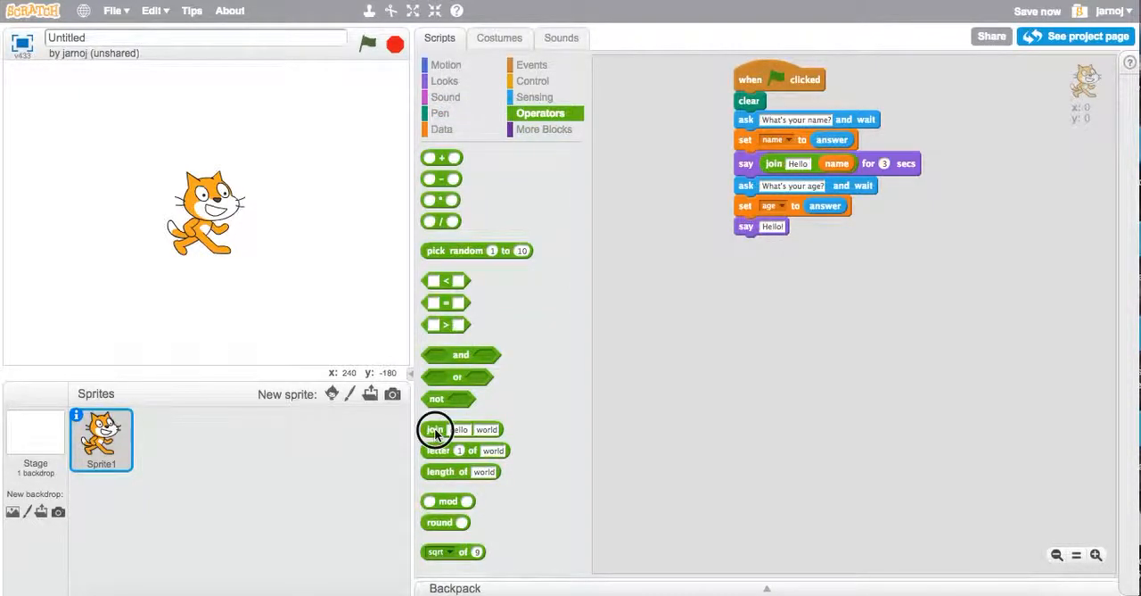
left_click_drag(432, 428, 767, 303)
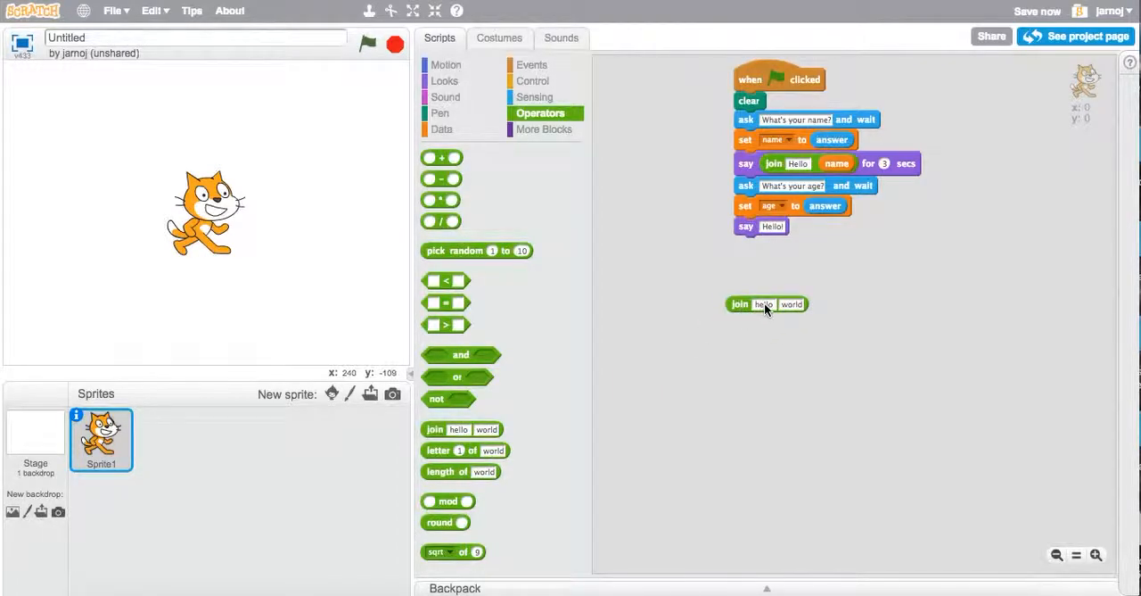
type("Wow")
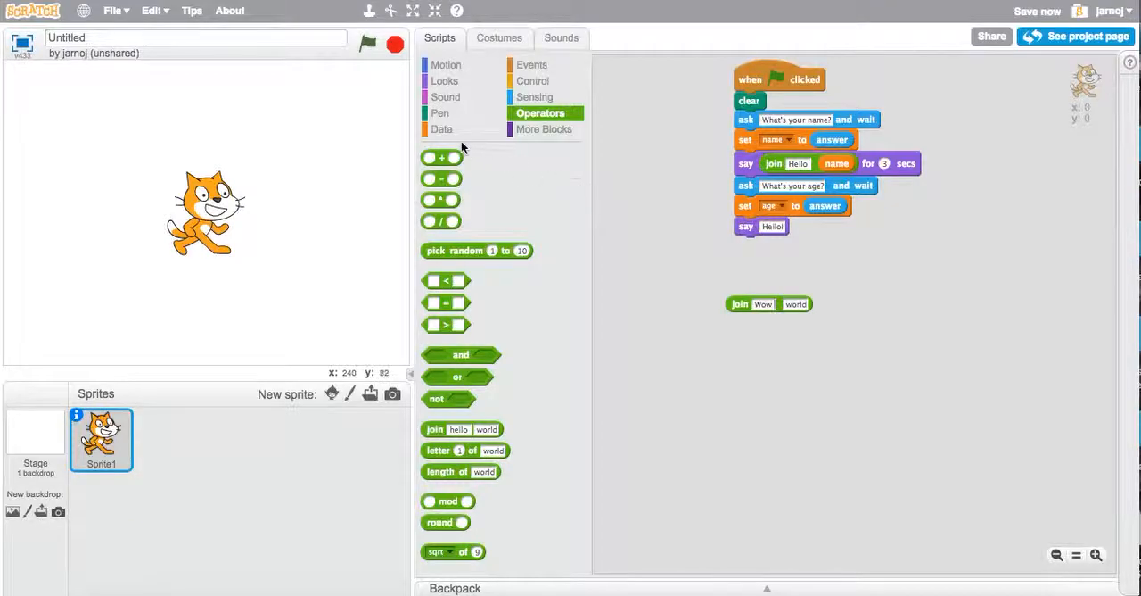
left_click(442, 129)
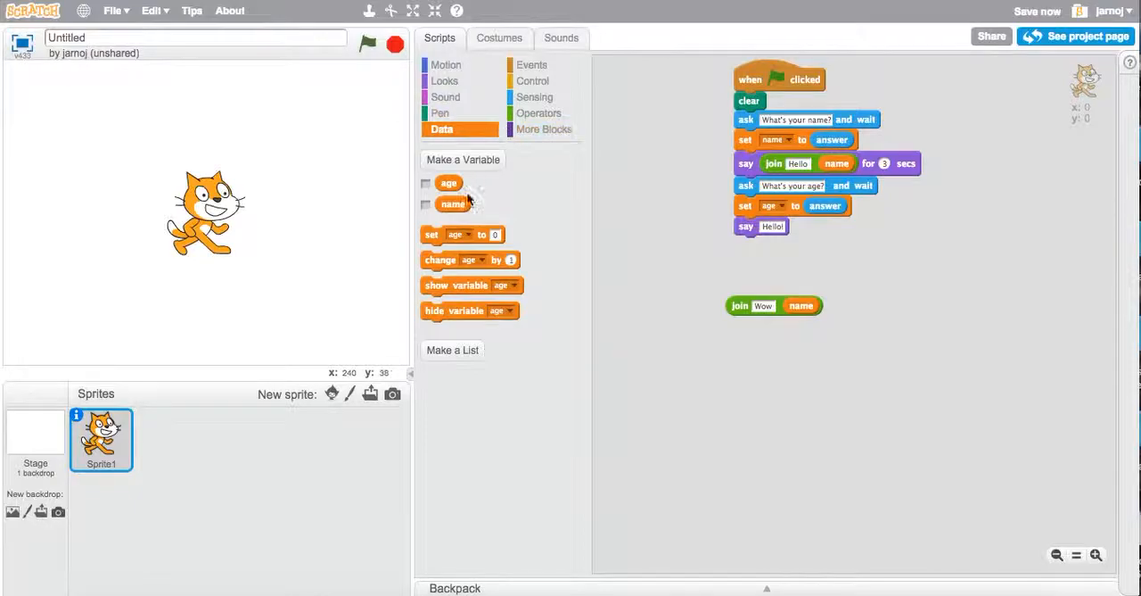
Step: Add a second join of ' you can't be ' with age and nest both joins into the say block
left_click(539, 114)
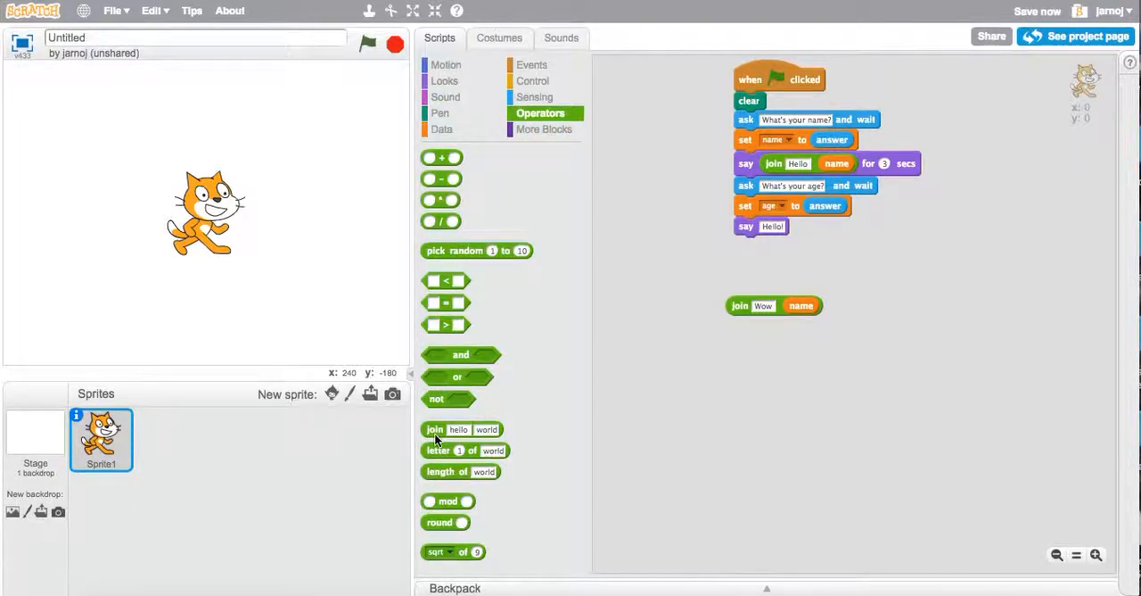
left_click_drag(460, 428, 891, 303)
type("you can't be")
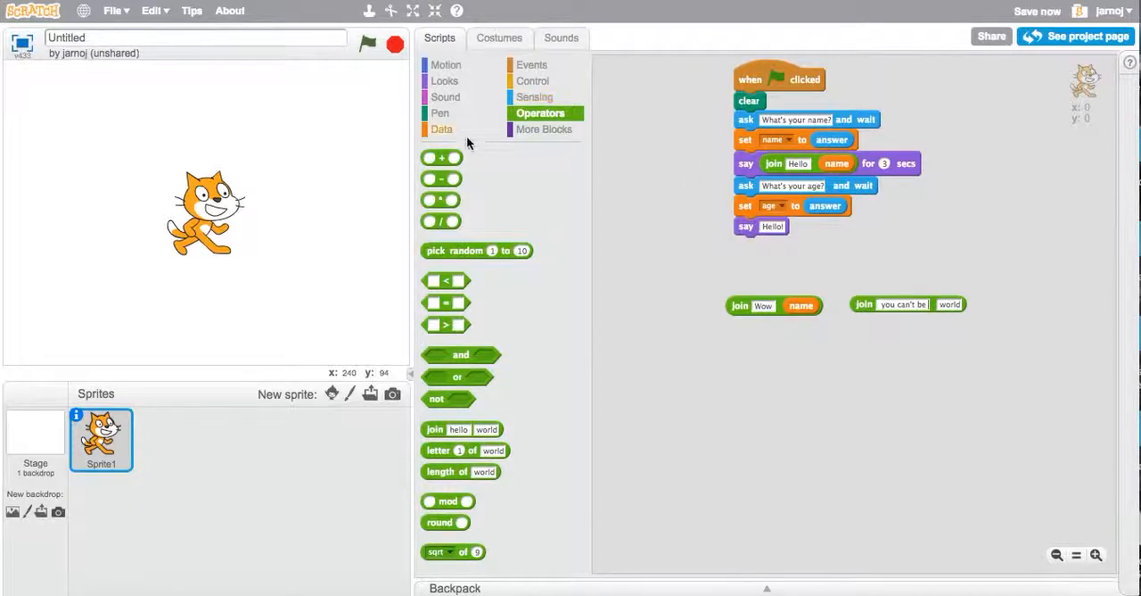
left_click(442, 129)
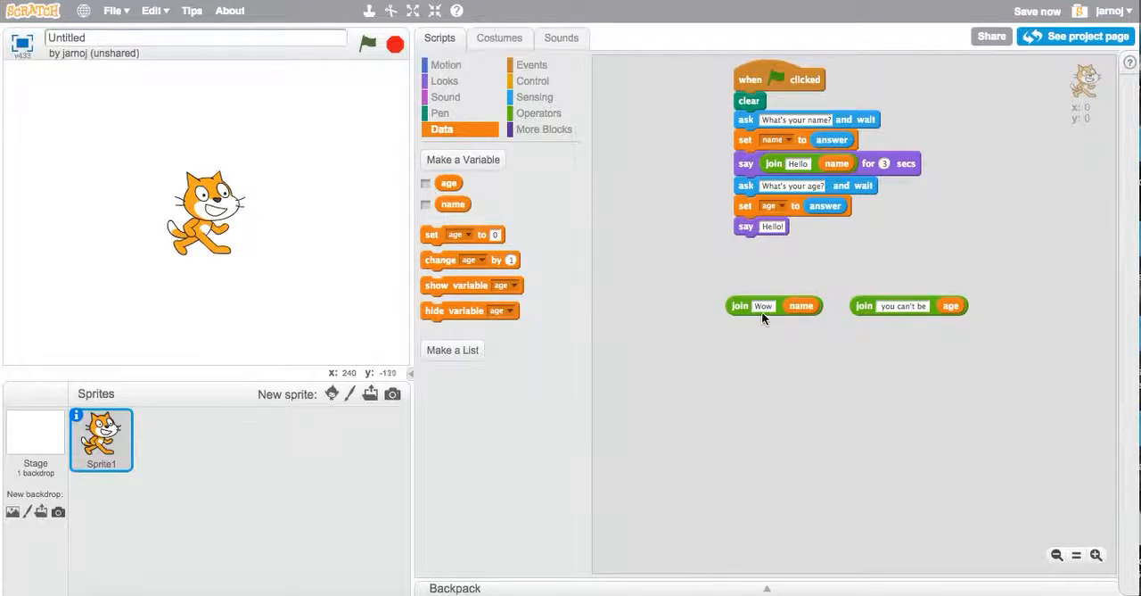
left_click(539, 114)
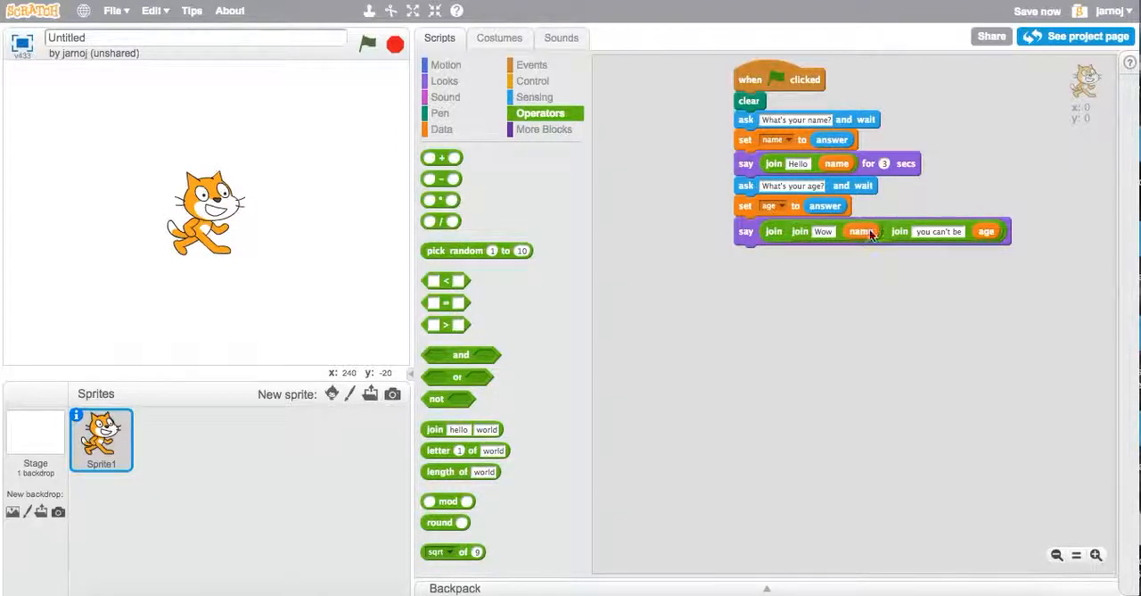
Step: Run the script answering Jonathan and 44 so the cat says 'Wow Jonathan you can't be 44', then stop
left_click(368, 44)
type("Jona")
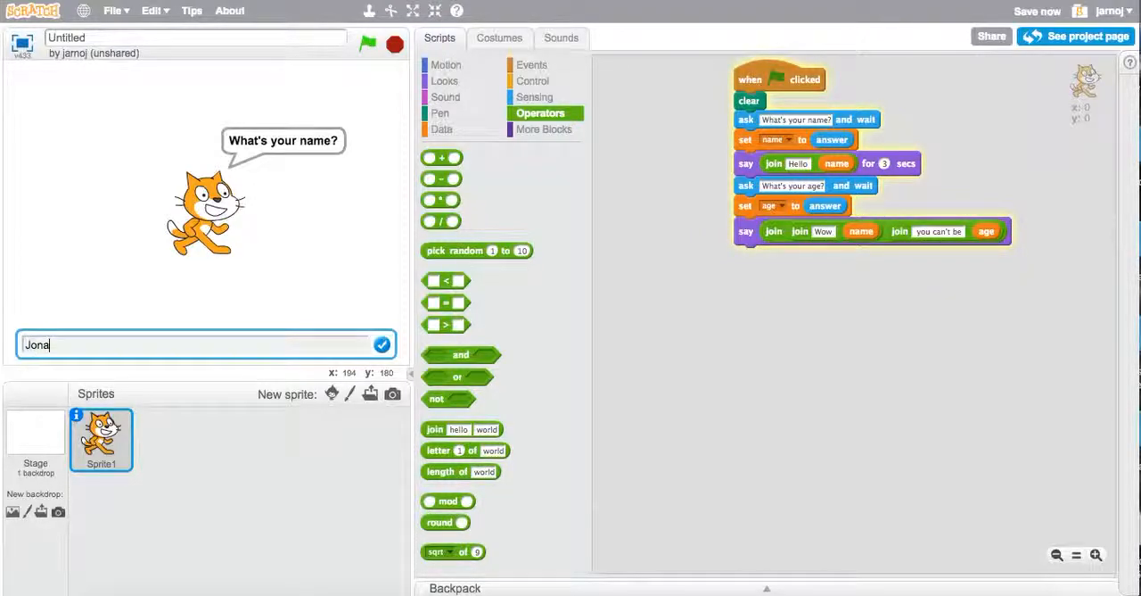
left_click(381, 344)
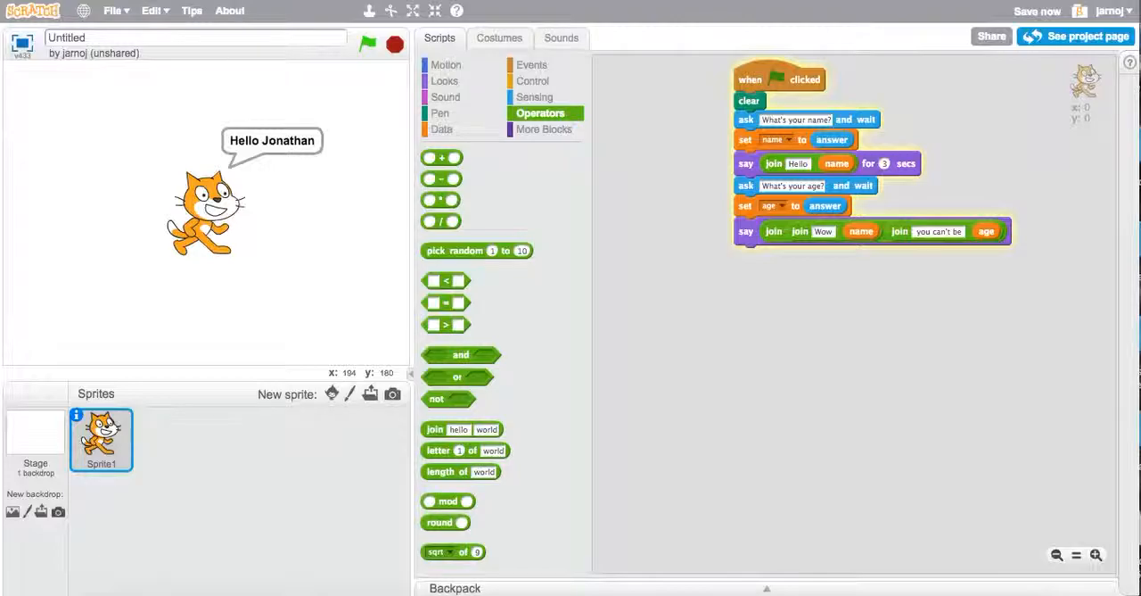
type("44")
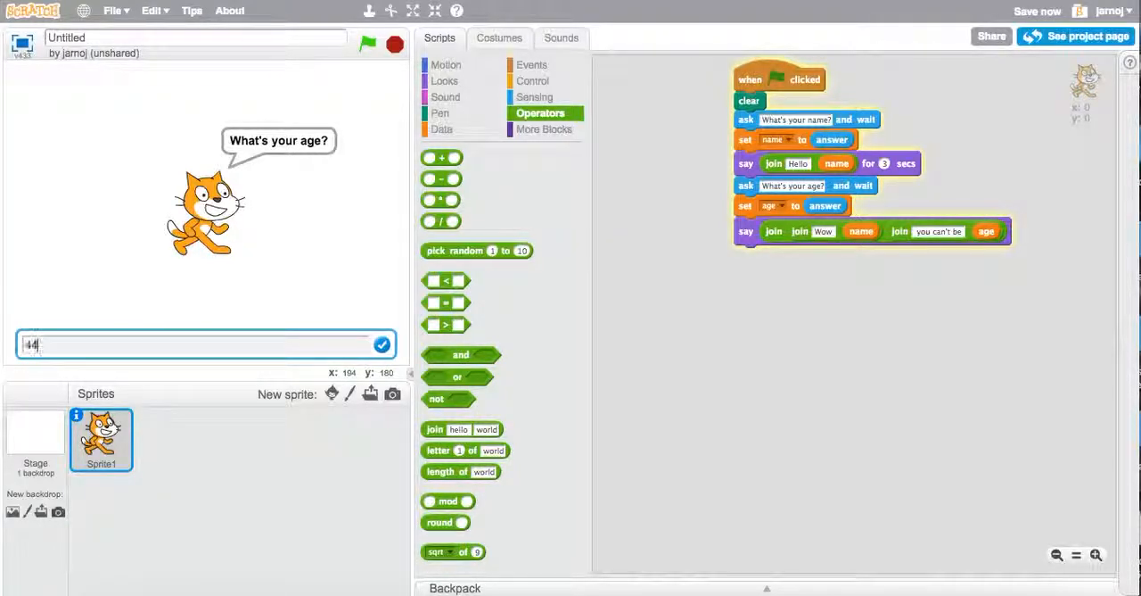
left_click(382, 344)
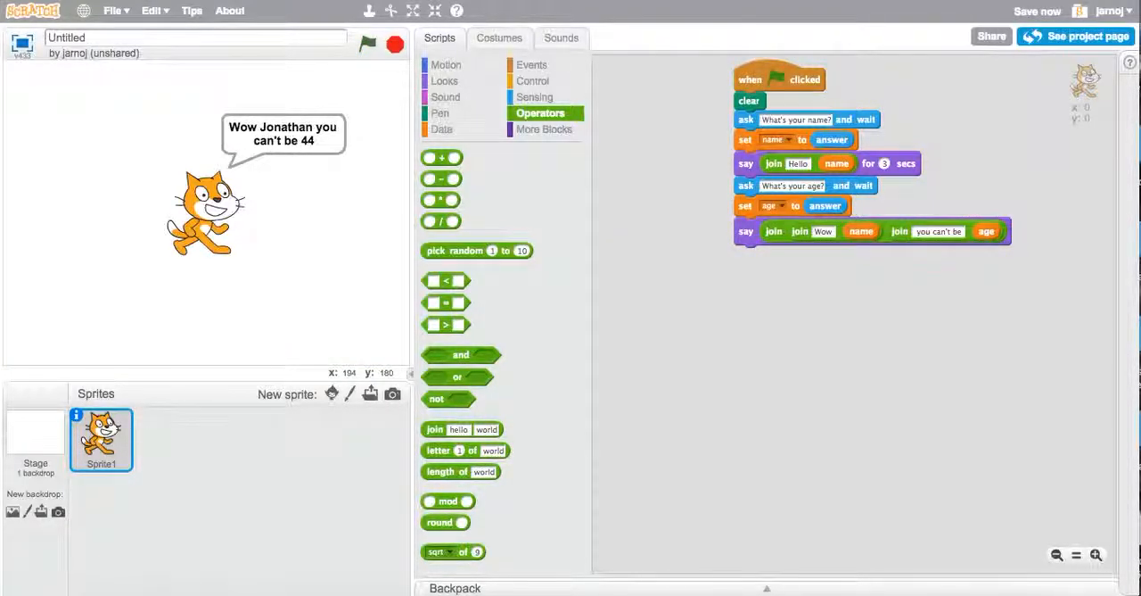
left_click(1038, 11)
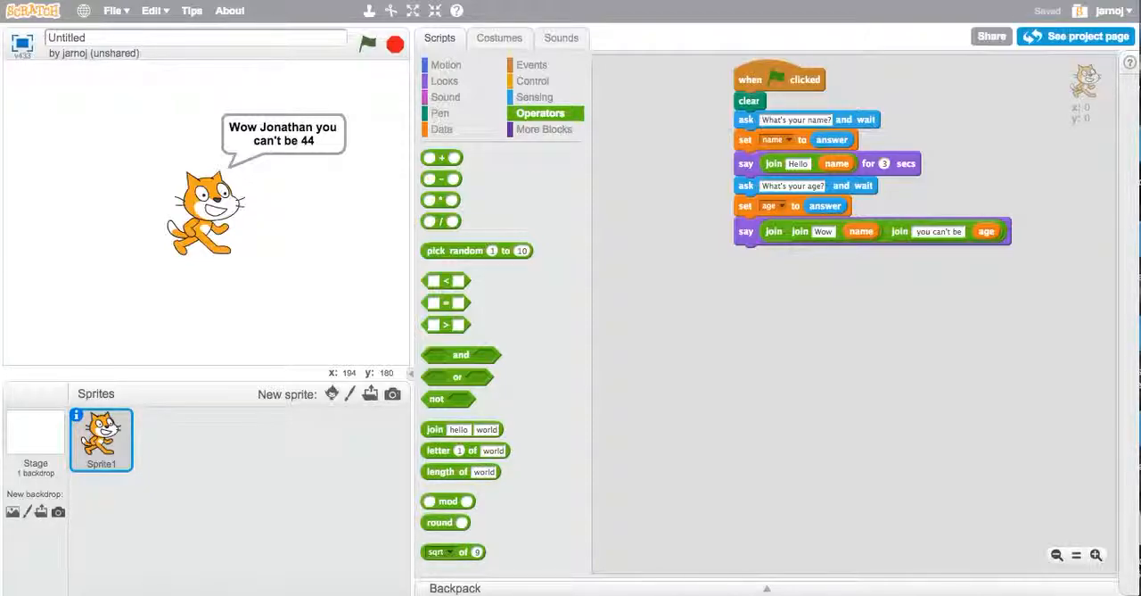